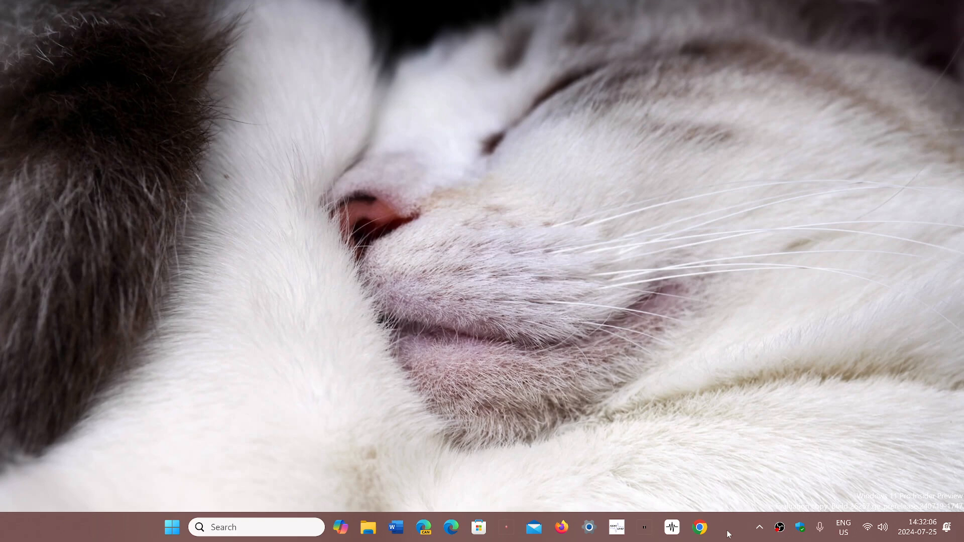
mouse_move(588, 328)
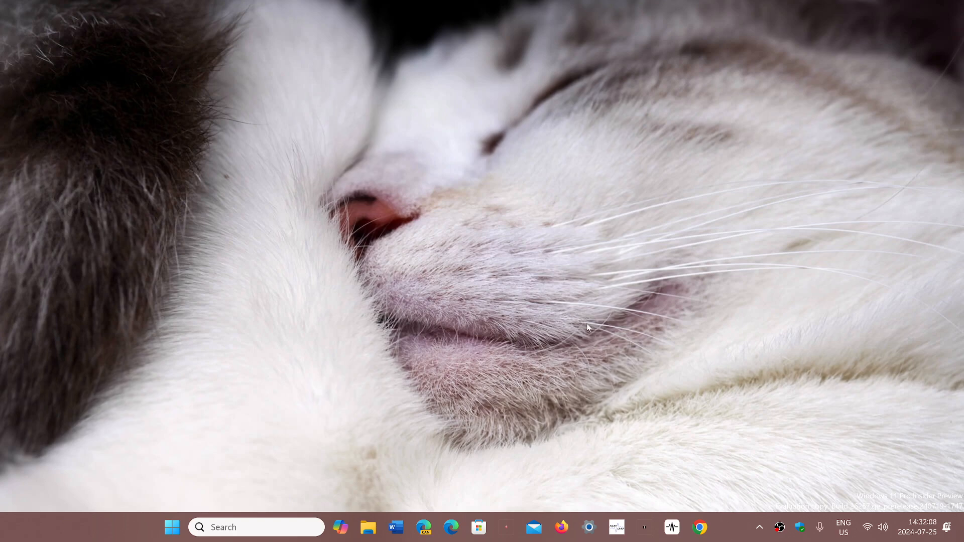
mouse_move(539, 305)
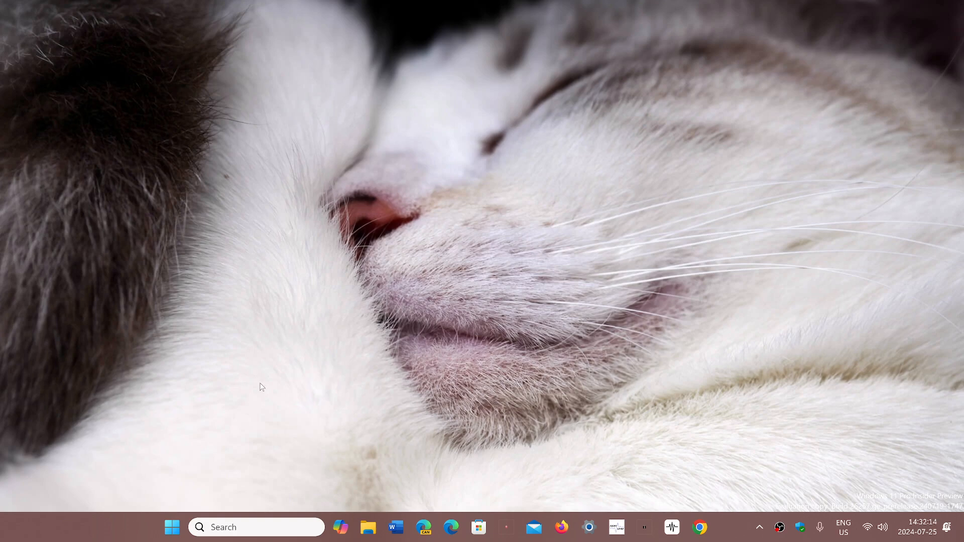
Step: Launch Settings from the taskbar and go to the Accessibility page
click(171, 528)
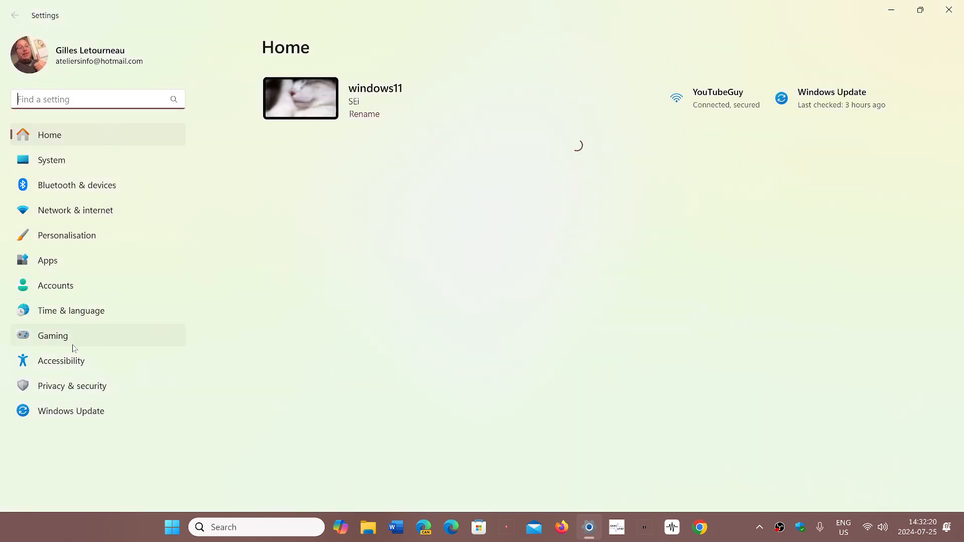
click(60, 360)
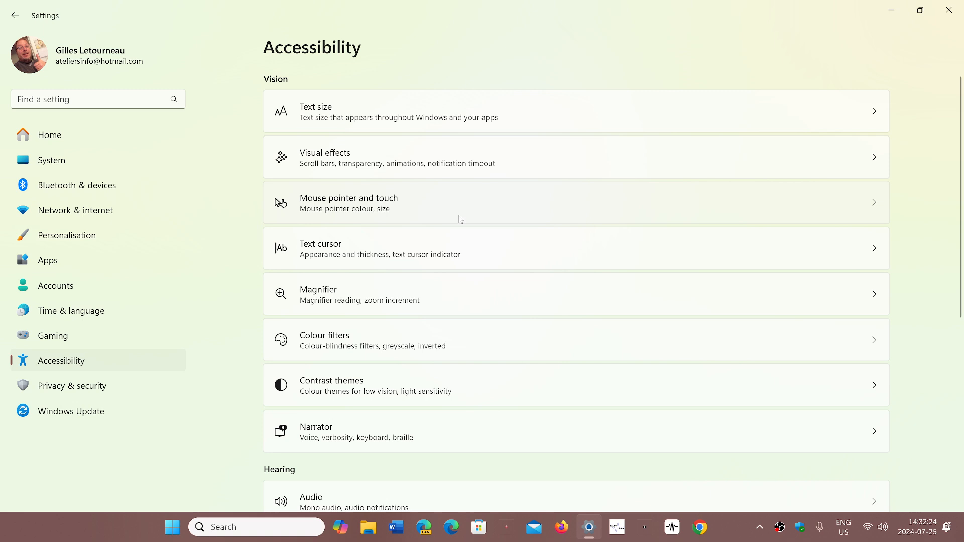
Step: On Mouse pointer and touch, enlarge the pointer to size 8, then shrink it back to small
click(349, 201)
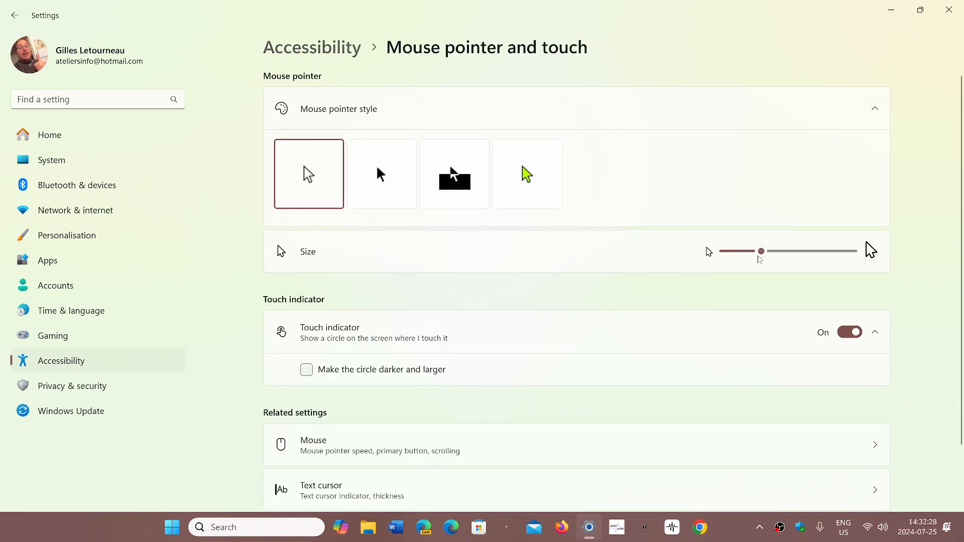
drag(762, 251, 789, 251)
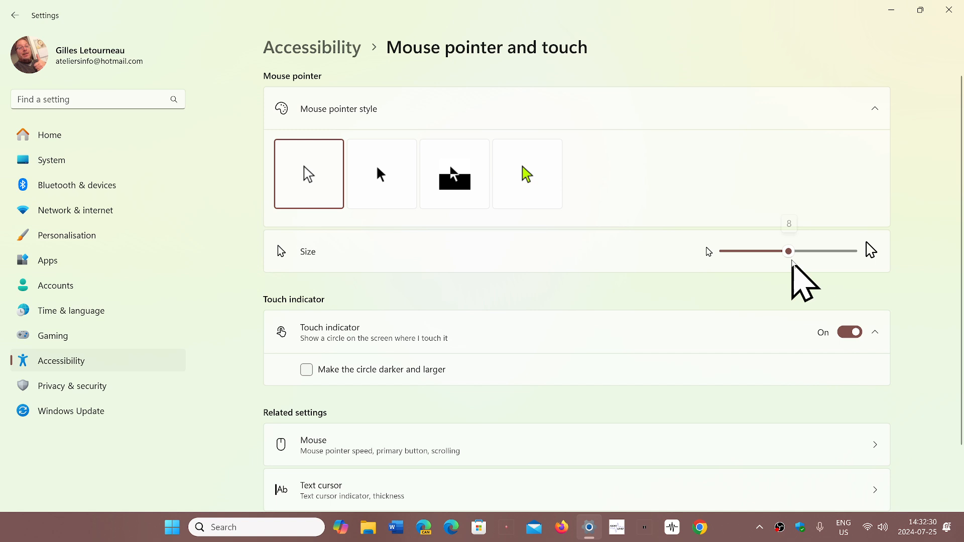
drag(789, 252, 754, 251)
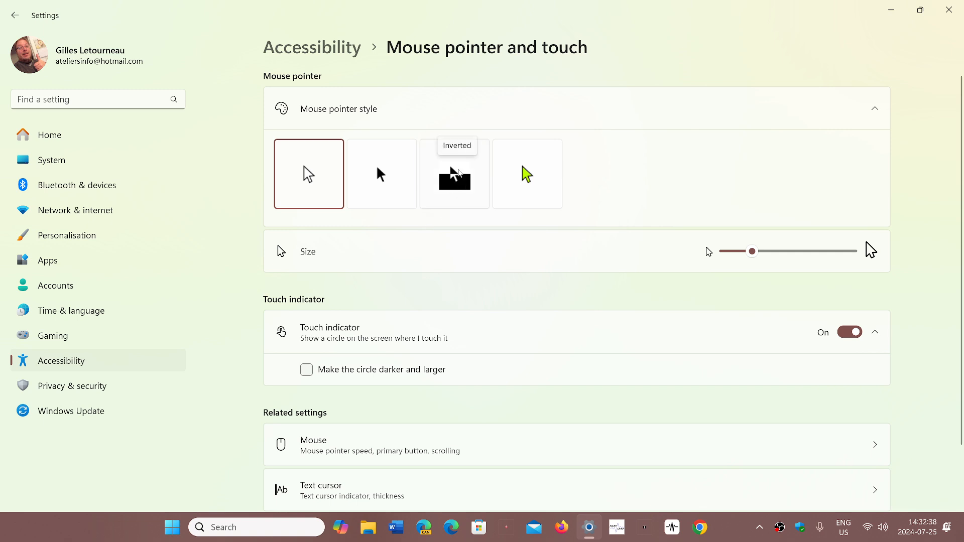
Step: Choose the Inverted mouse pointer style
click(454, 174)
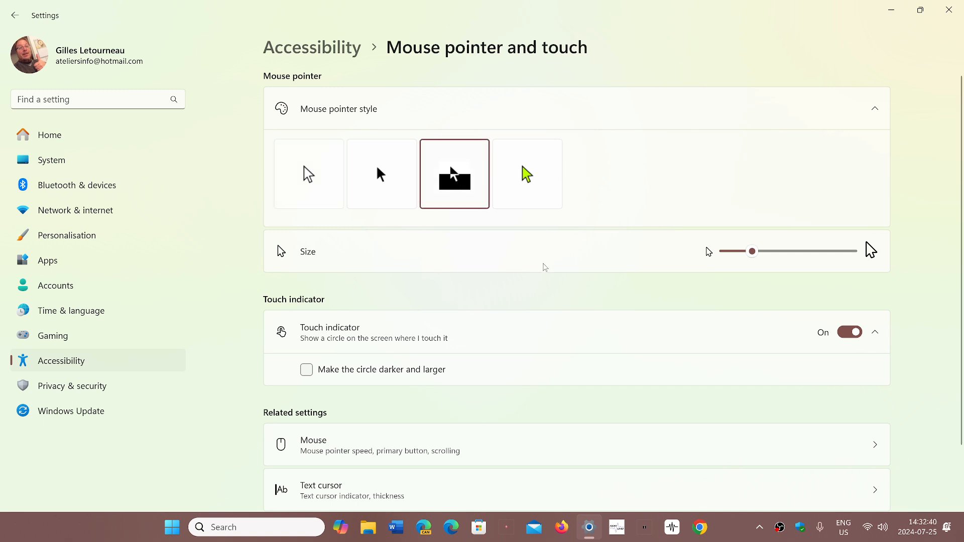
mouse_move(454, 179)
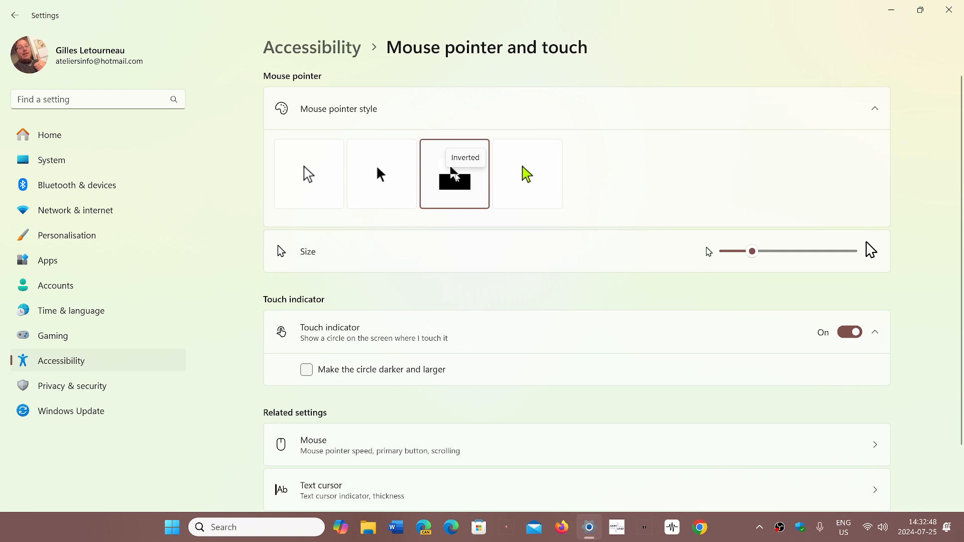
mouse_move(550, 155)
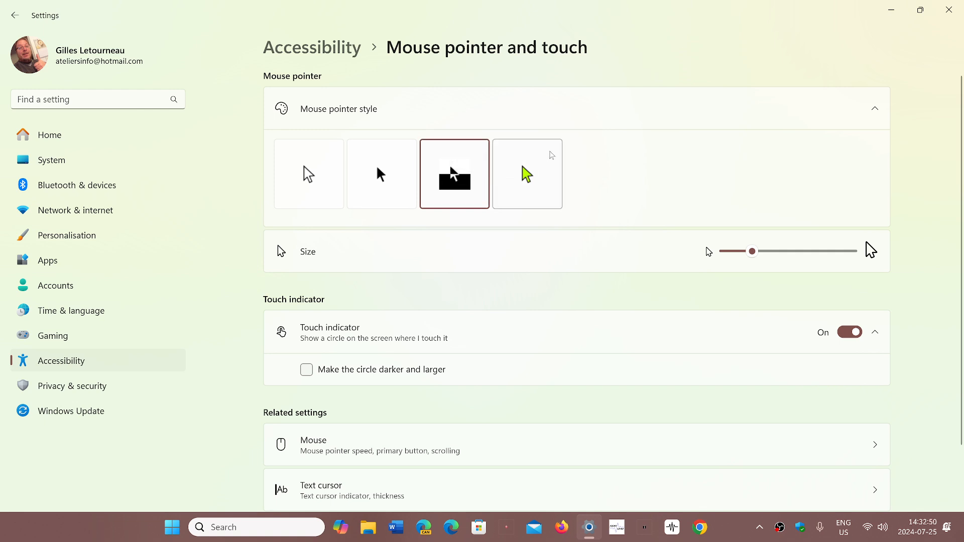
mouse_move(566, 368)
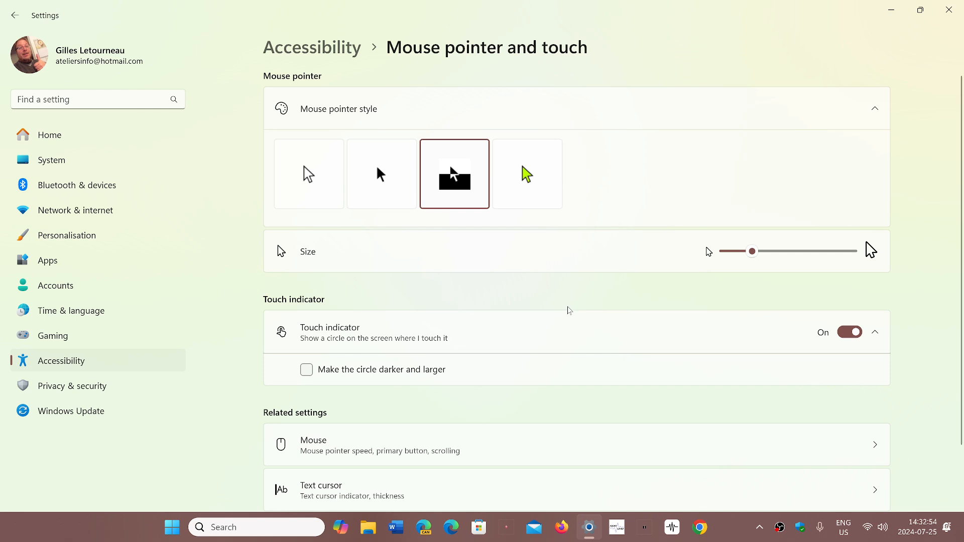
mouse_move(575, 256)
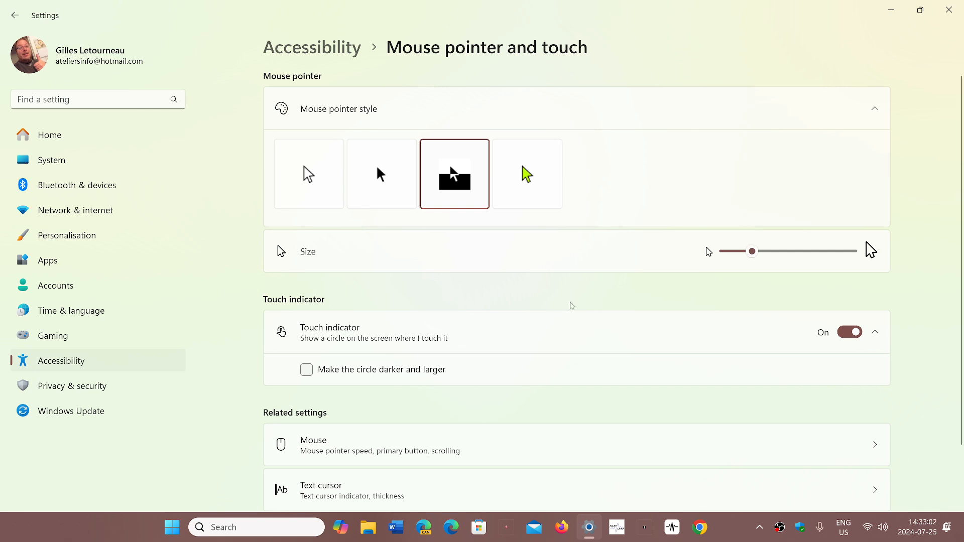
mouse_move(564, 366)
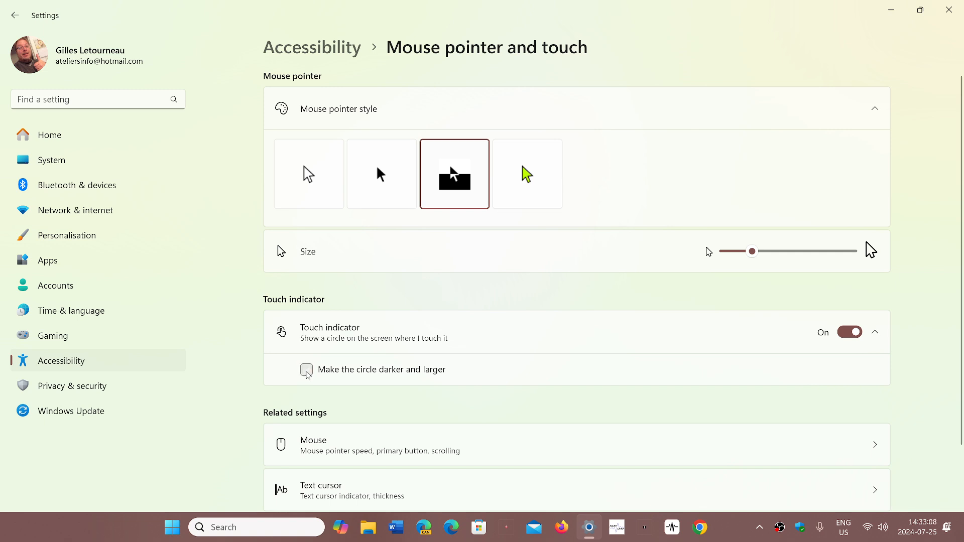
mouse_move(530, 258)
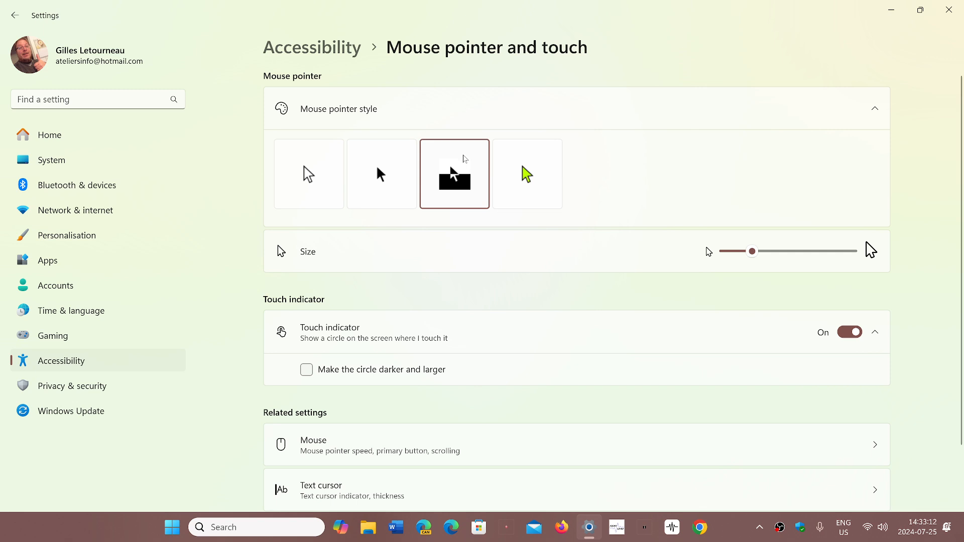
mouse_move(512, 424)
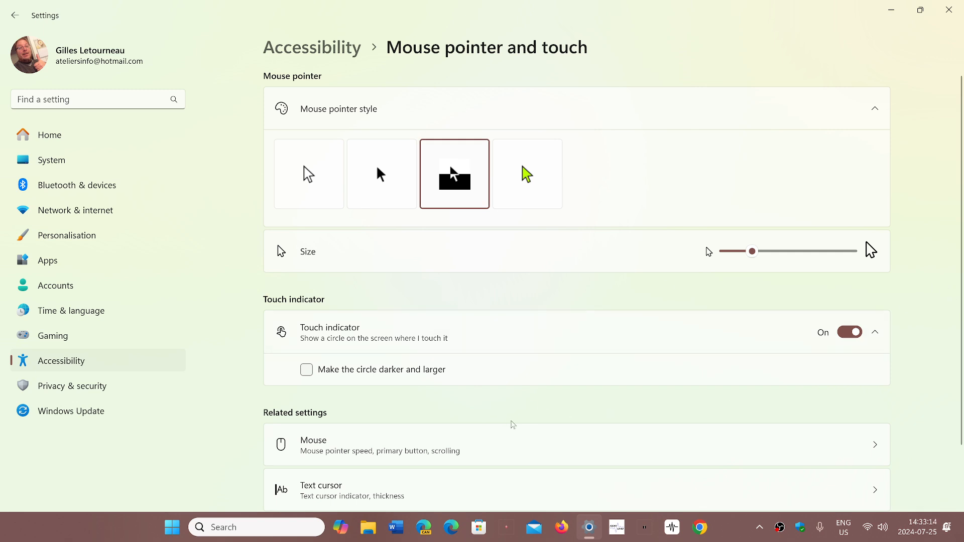
mouse_move(543, 446)
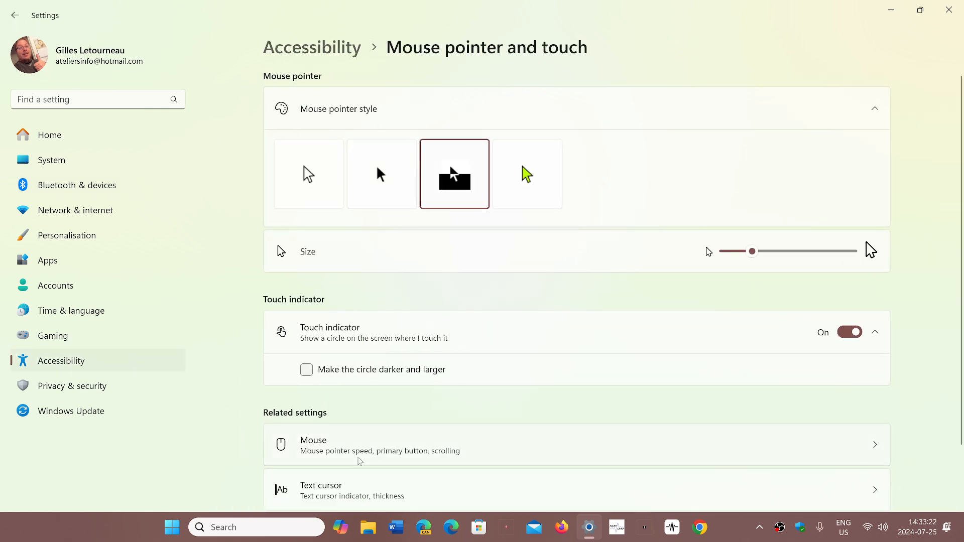
mouse_move(455, 460)
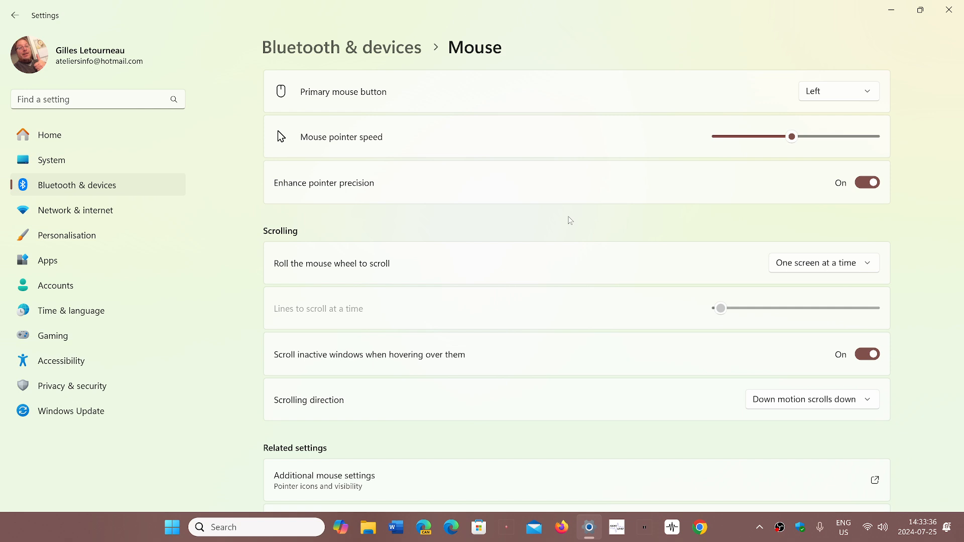
mouse_move(796, 129)
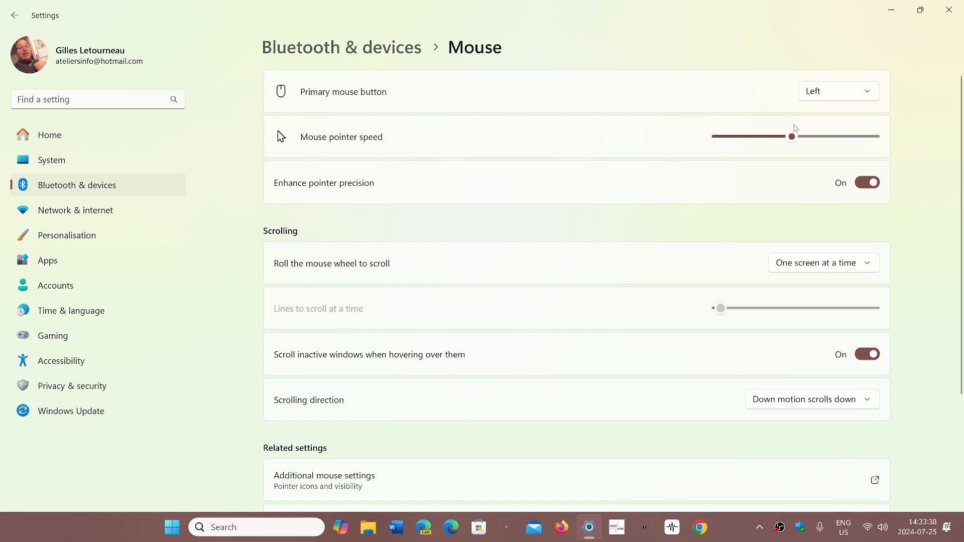
Step: Adjust the mouse pointer speed slider, settling on a moderate below-middle value
drag(793, 137, 818, 136)
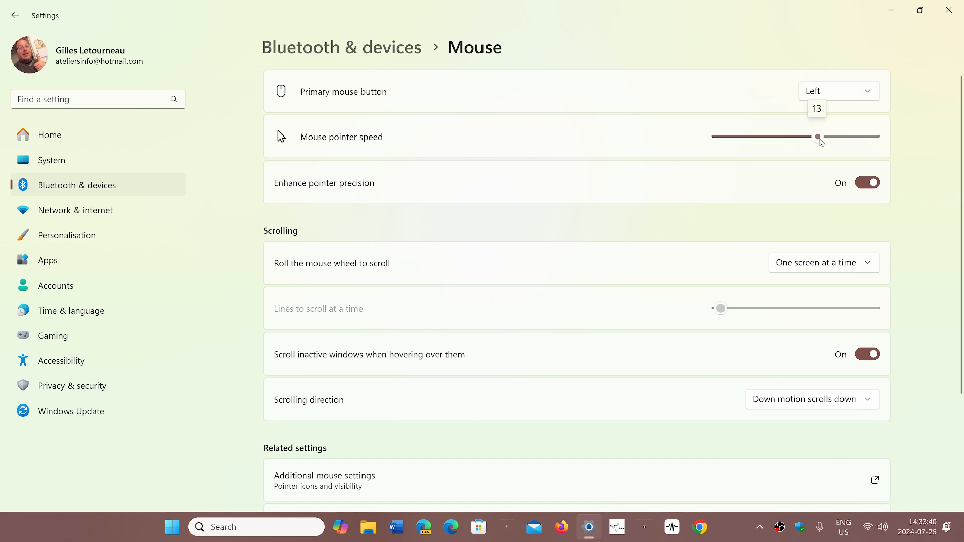
drag(818, 136, 834, 136)
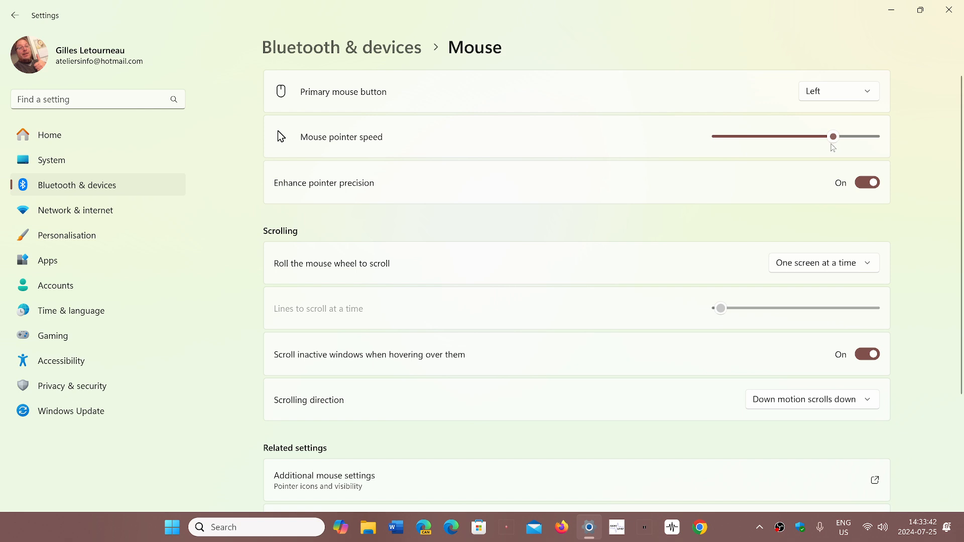
drag(833, 135, 750, 136)
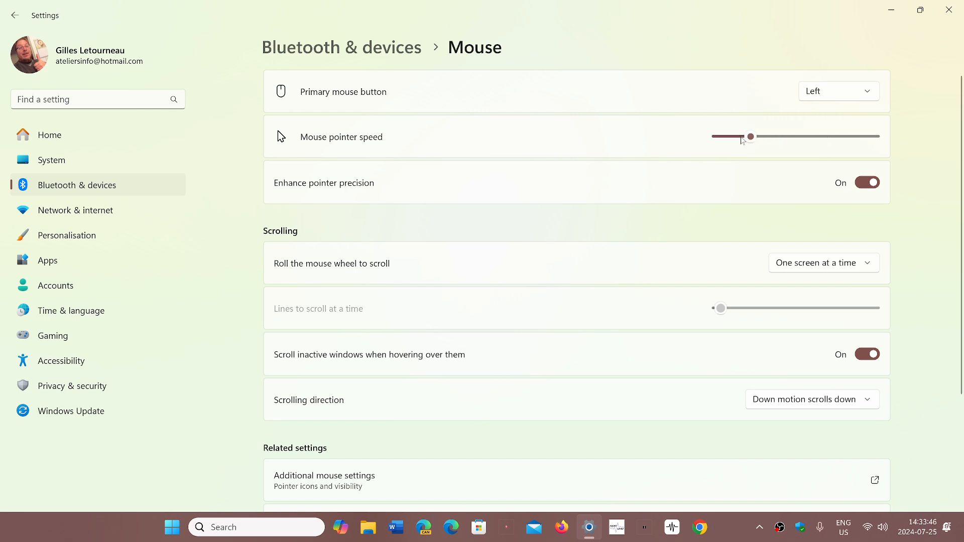
drag(752, 135, 772, 136)
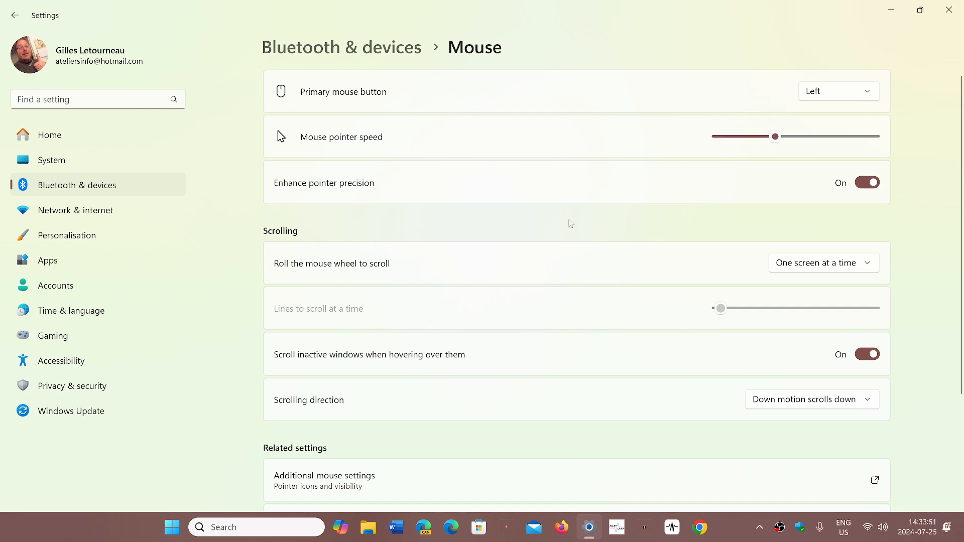
mouse_move(348, 263)
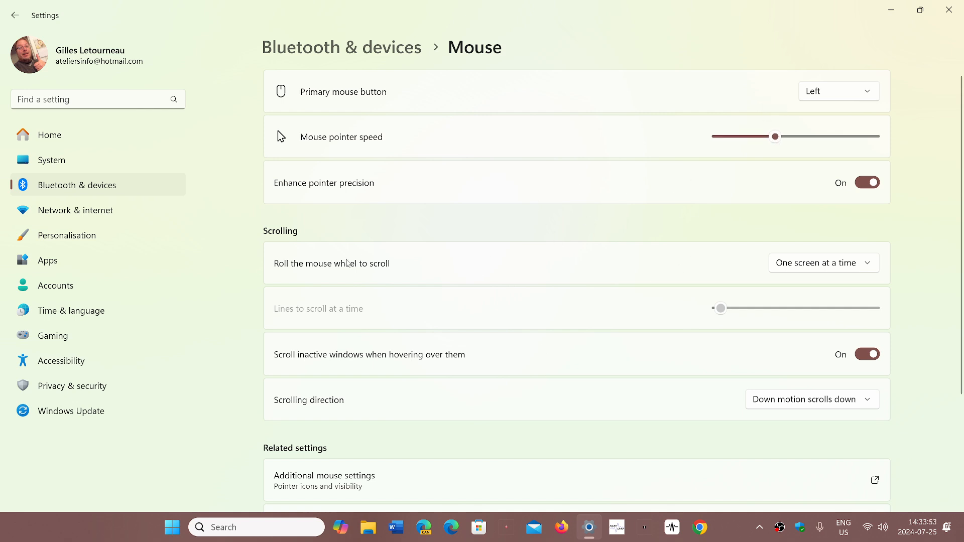
mouse_move(740, 242)
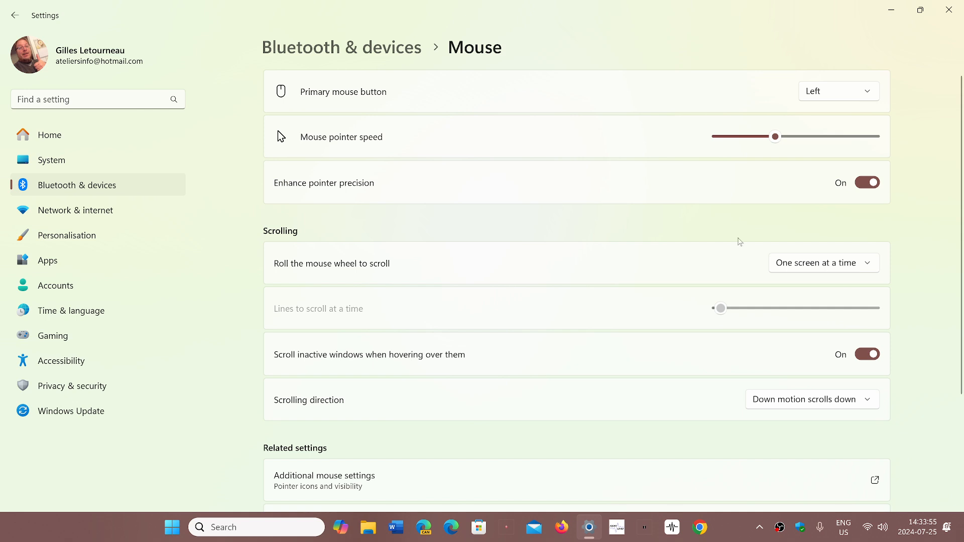
mouse_move(835, 264)
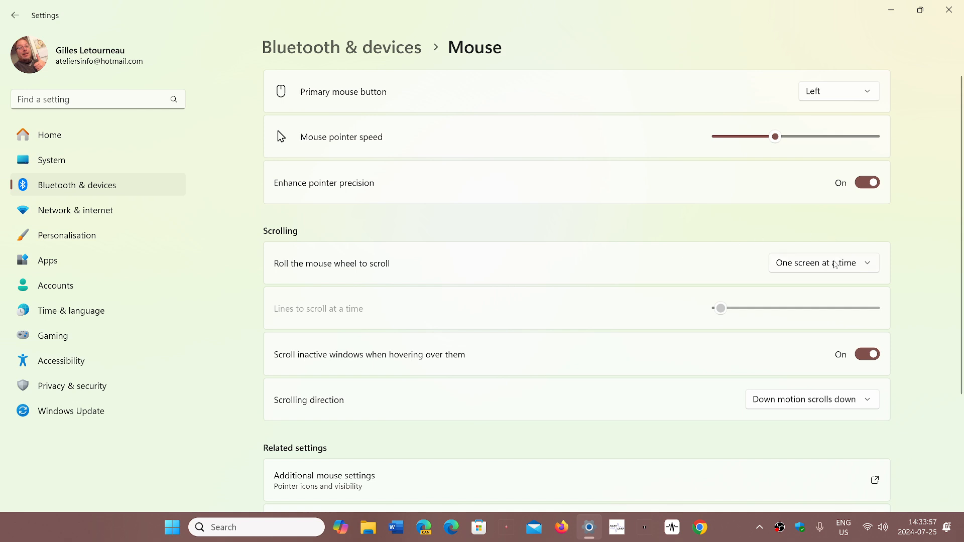
Step: Set 'Roll the mouse wheel to scroll' to Multiple lines at a time
click(823, 262)
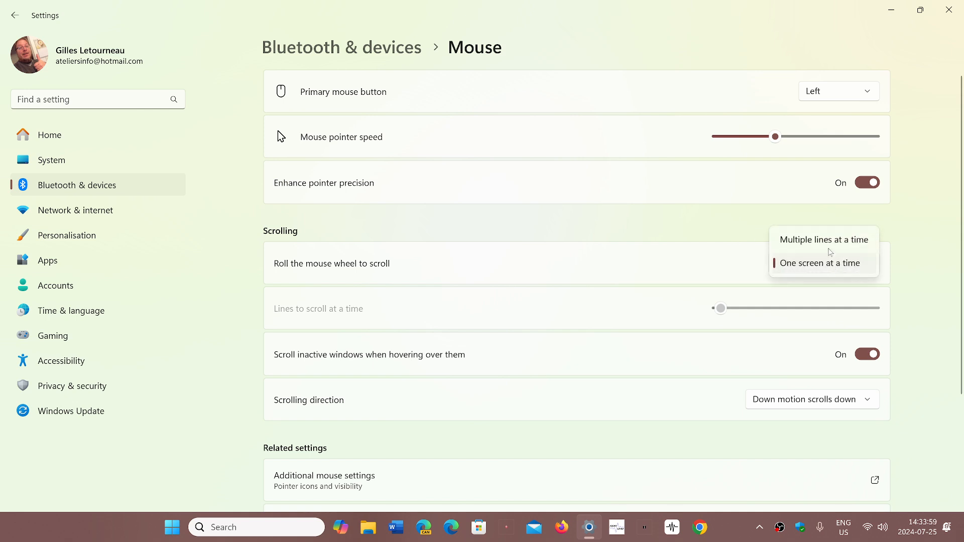
click(823, 240)
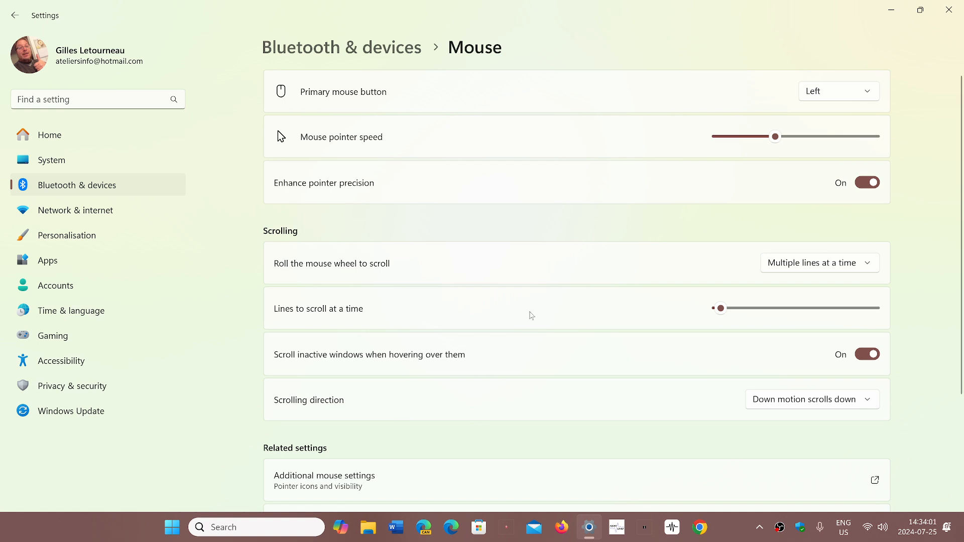
mouse_move(615, 318)
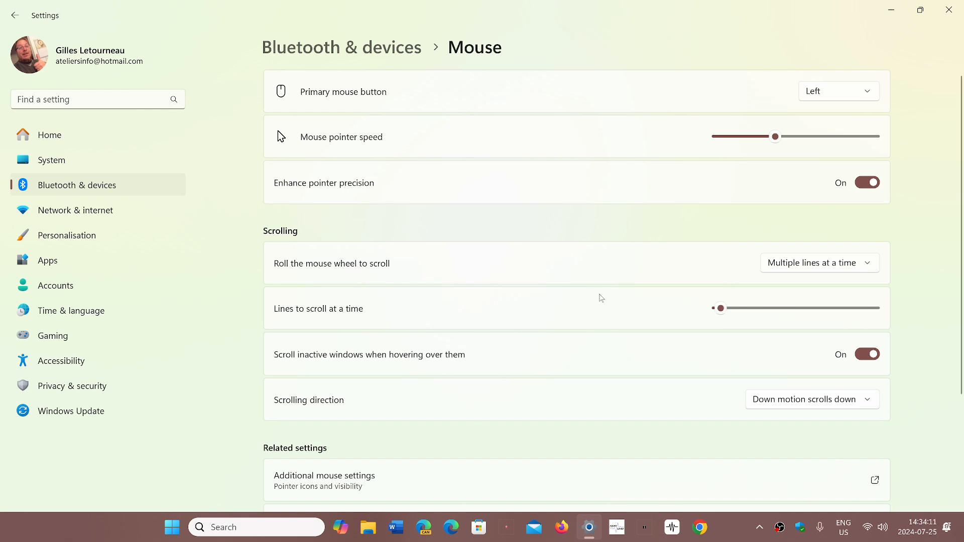
mouse_move(560, 385)
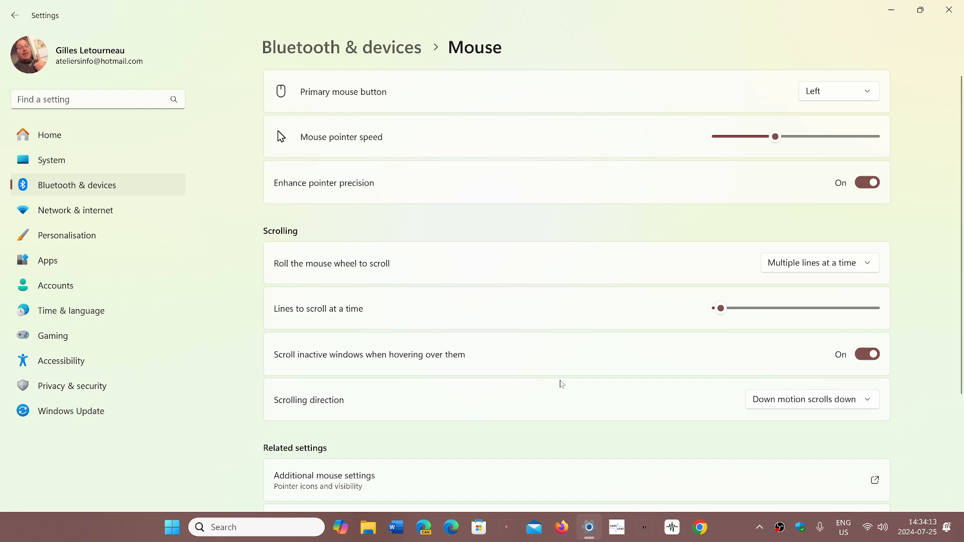
mouse_move(353, 102)
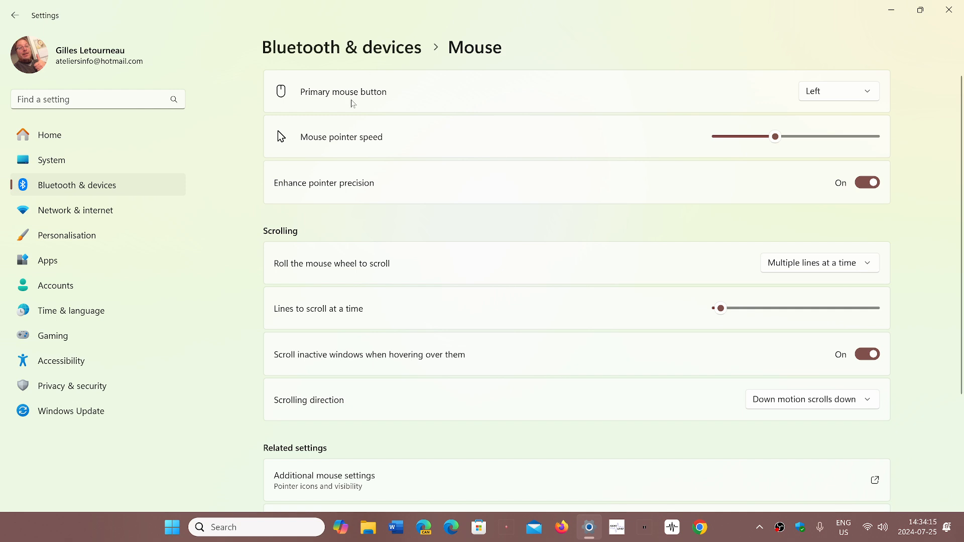
mouse_move(89, 361)
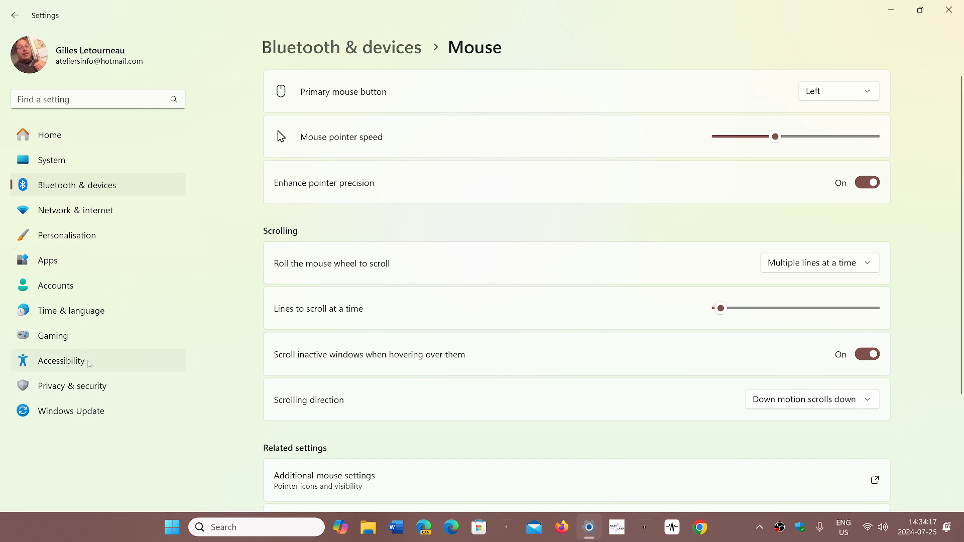
Step: Return to Accessibility and the Mouse pointer and touch page
click(61, 360)
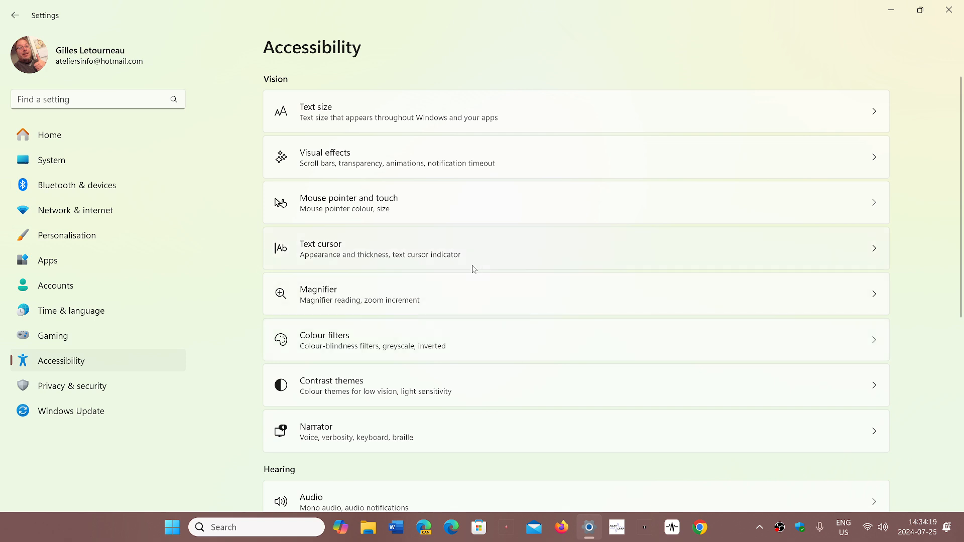
click(349, 203)
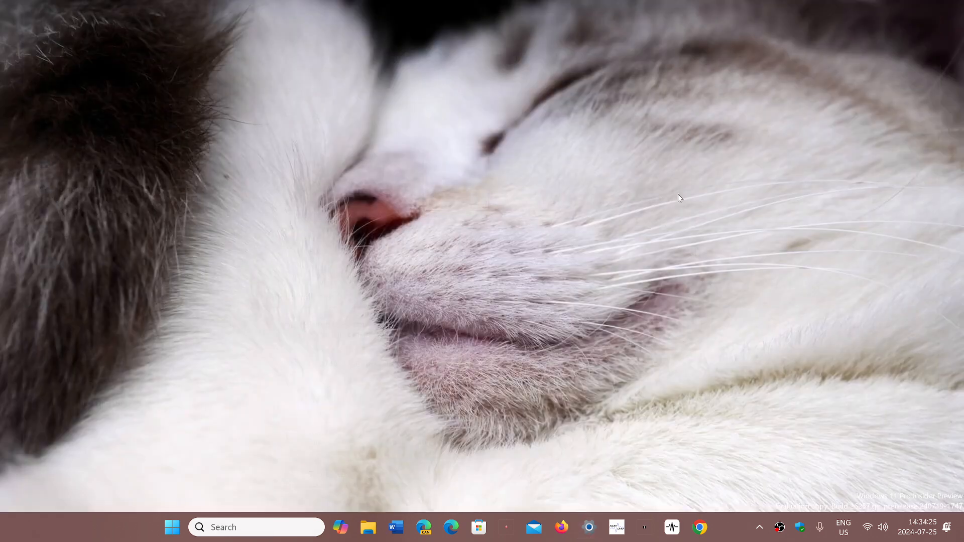
mouse_move(405, 337)
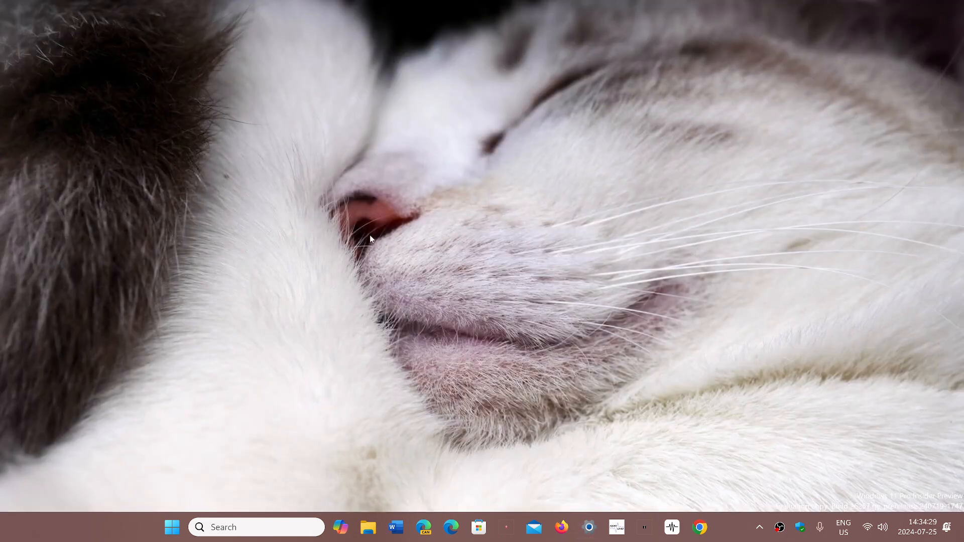
mouse_move(361, 223)
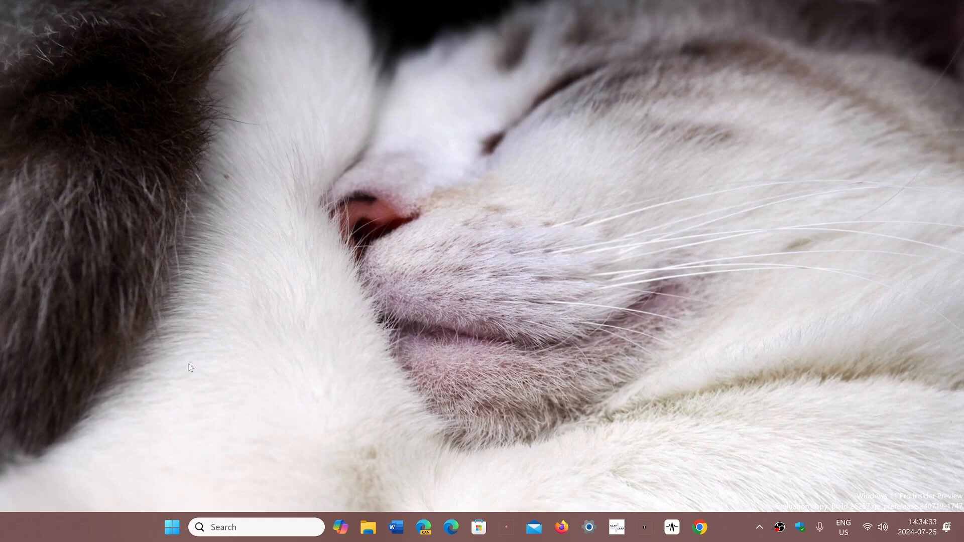
mouse_move(651, 341)
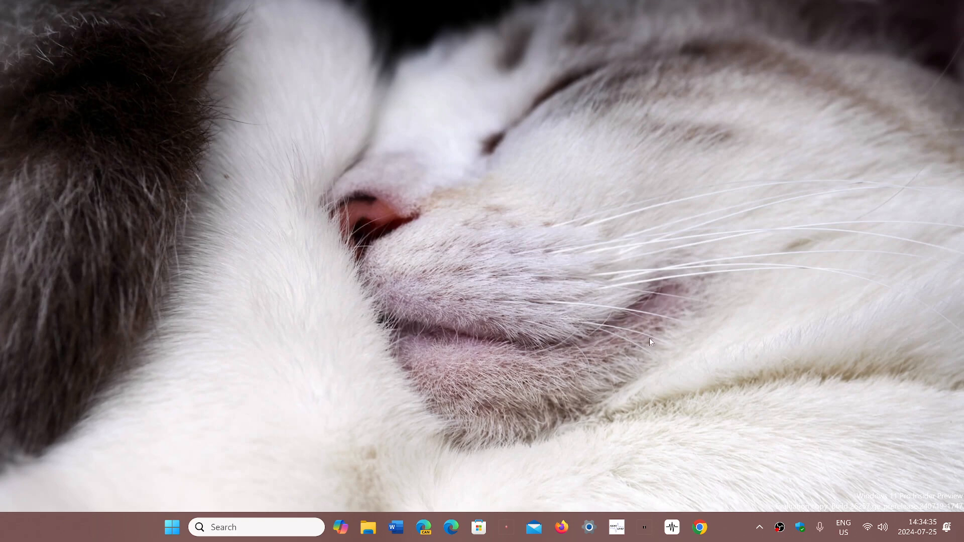
mouse_move(756, 450)
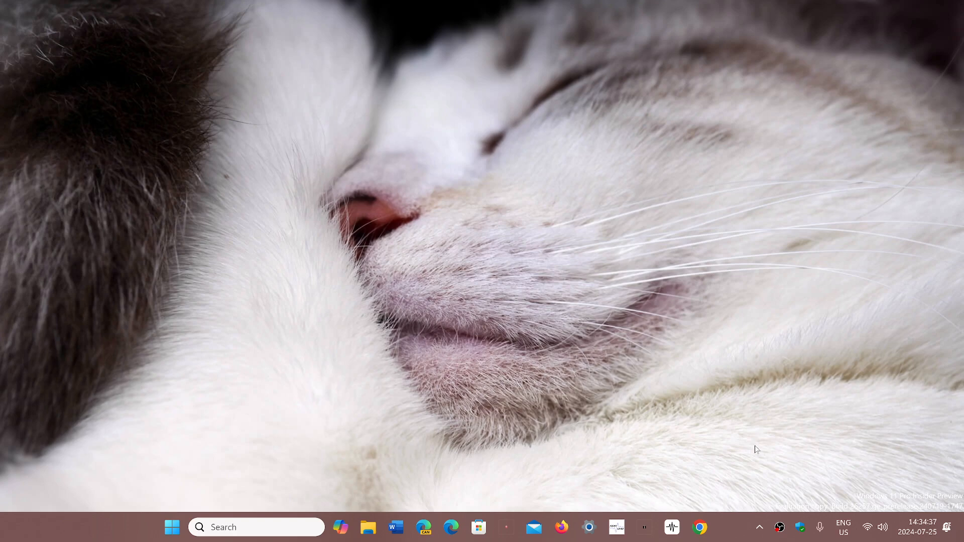
mouse_move(734, 527)
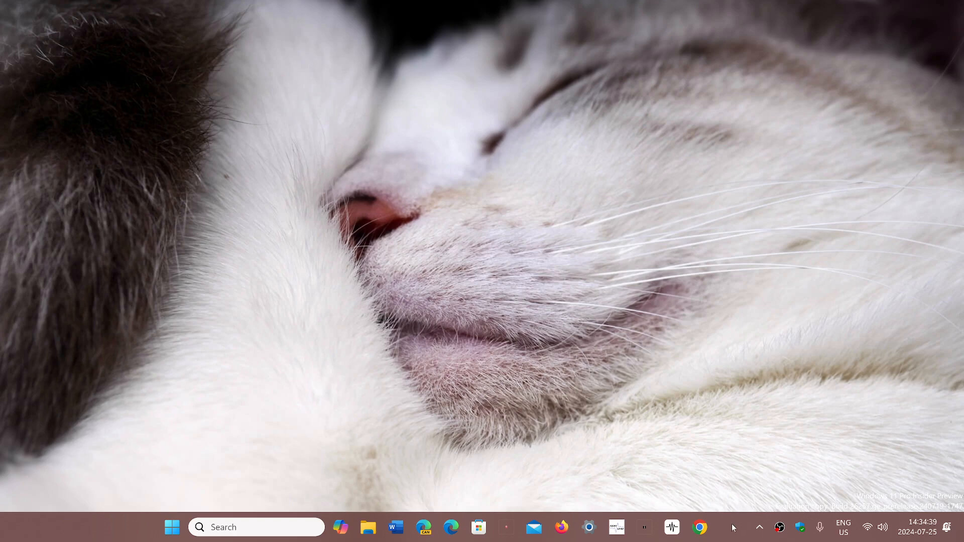